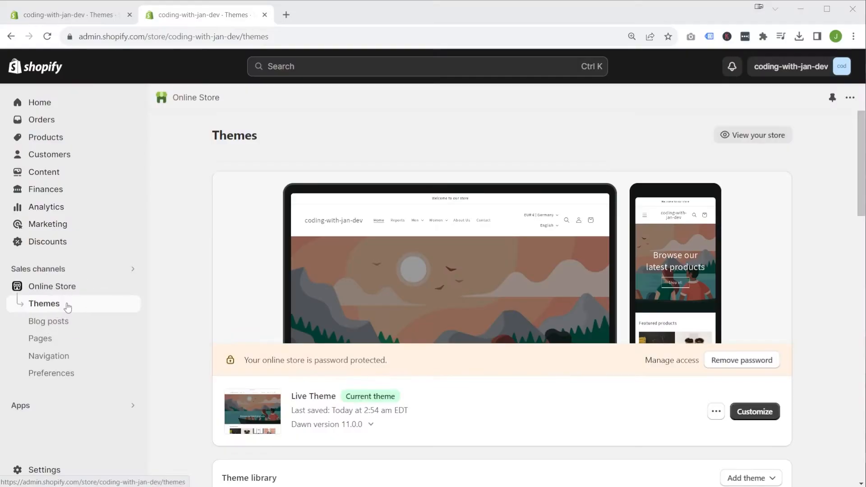
Open the live theme's Edit code option from its actions menu in Online Store > Themes
left_click(716, 412)
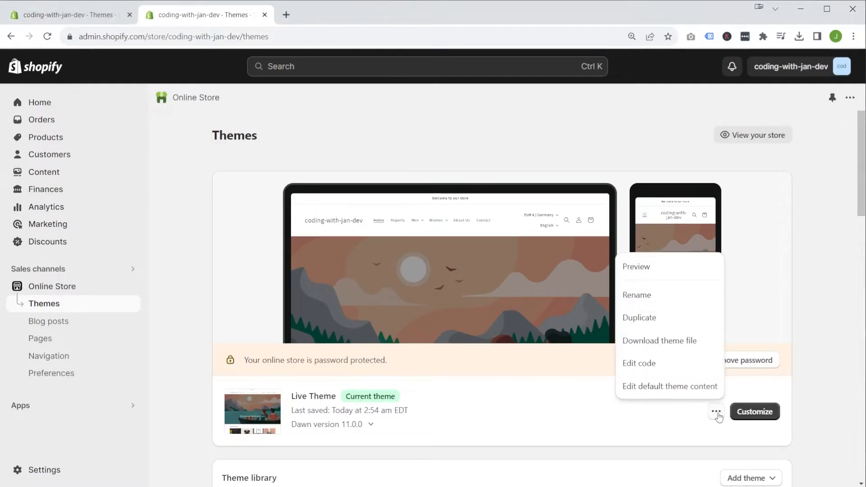
mouse_move(639, 363)
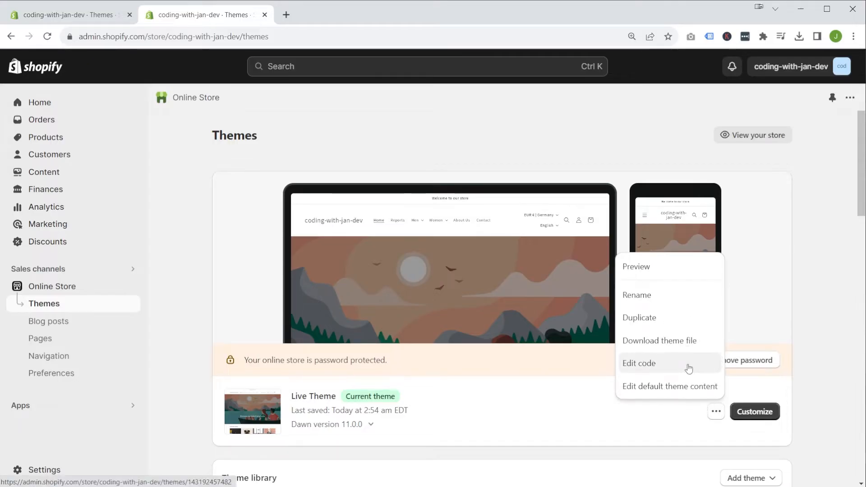
left_click(639, 363)
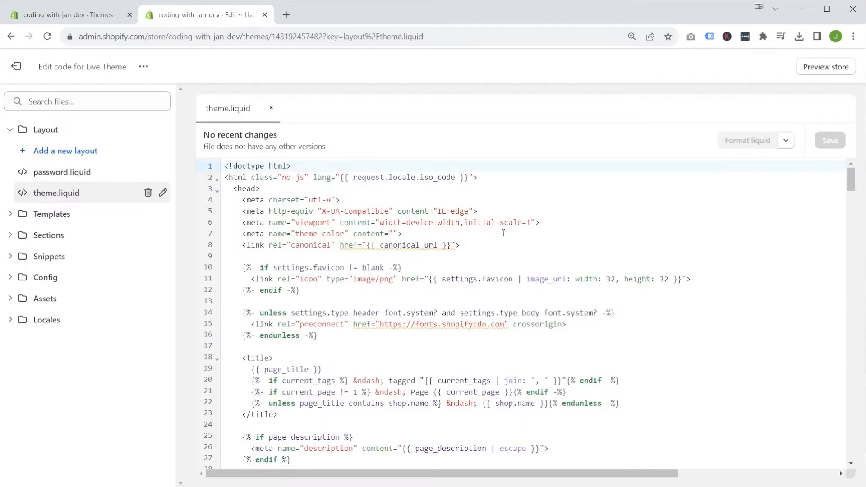
scroll("down", 3)
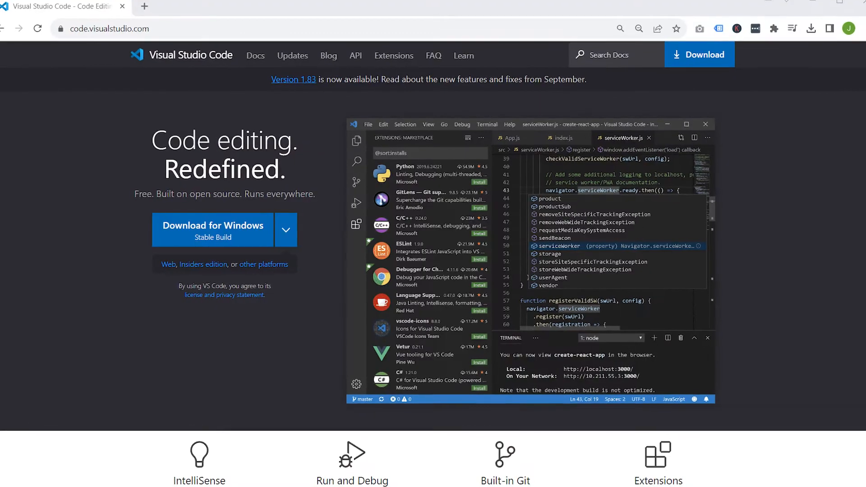
Add a <h1>test</h1> heading at the top of theme.liquid in VS Code and save it
scroll("down", 3)
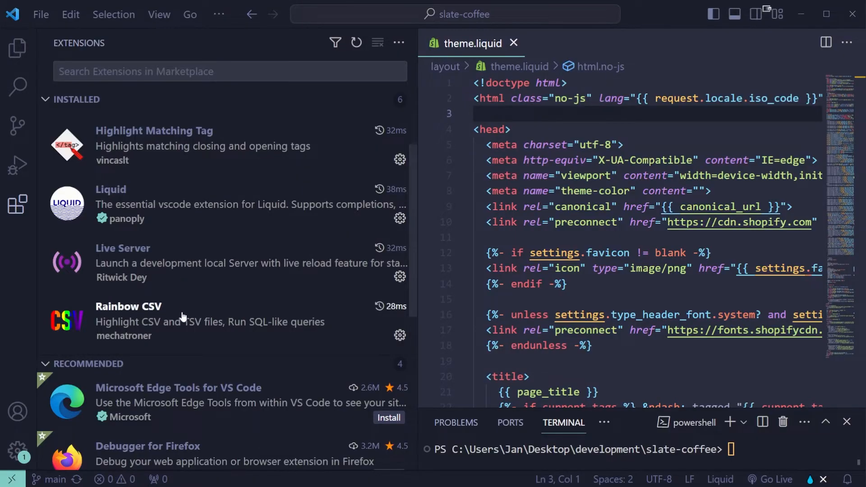
left_click(18, 47)
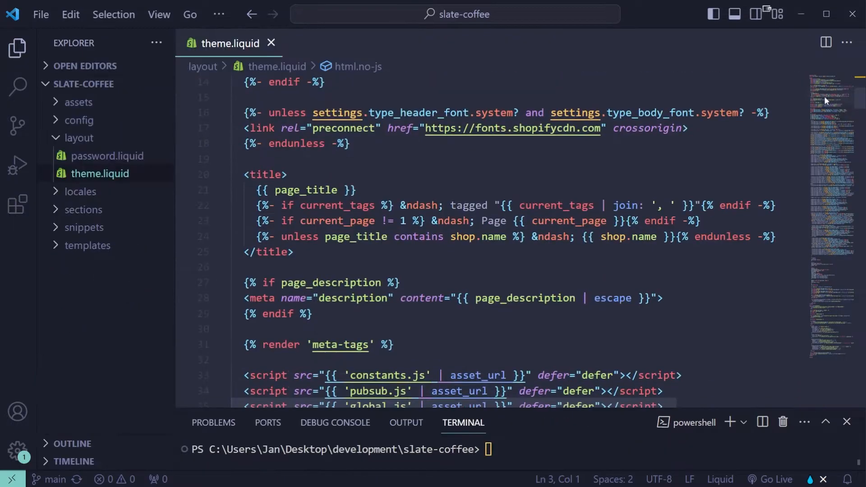
type("if")
type("<h1>test</h1>")
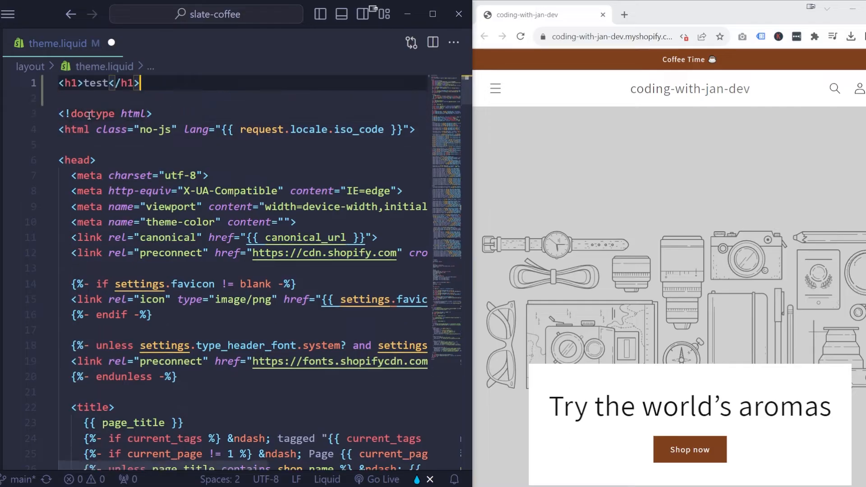
key("ctrl+s")
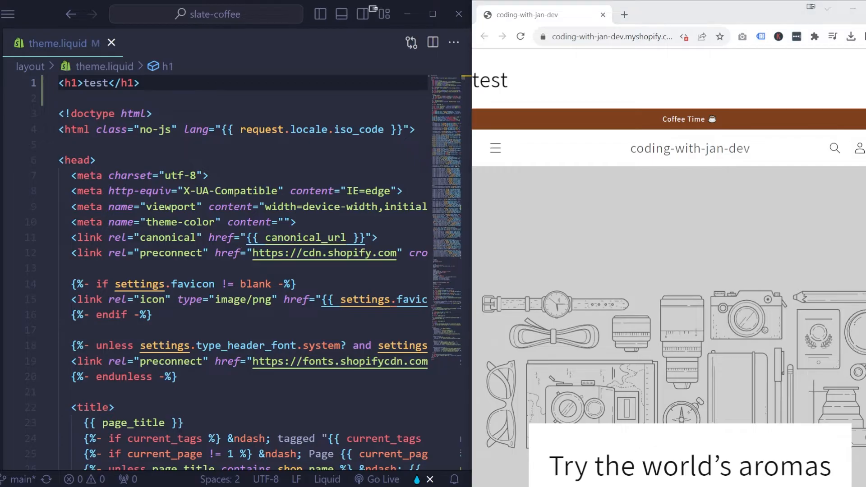
Search all theme files for the newsletter-form__button class
left_click(18, 87)
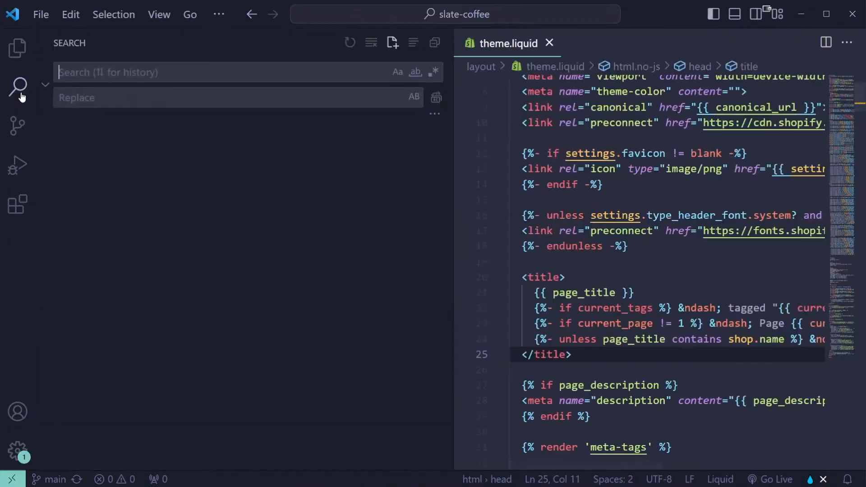
type("newsletter-form__button")
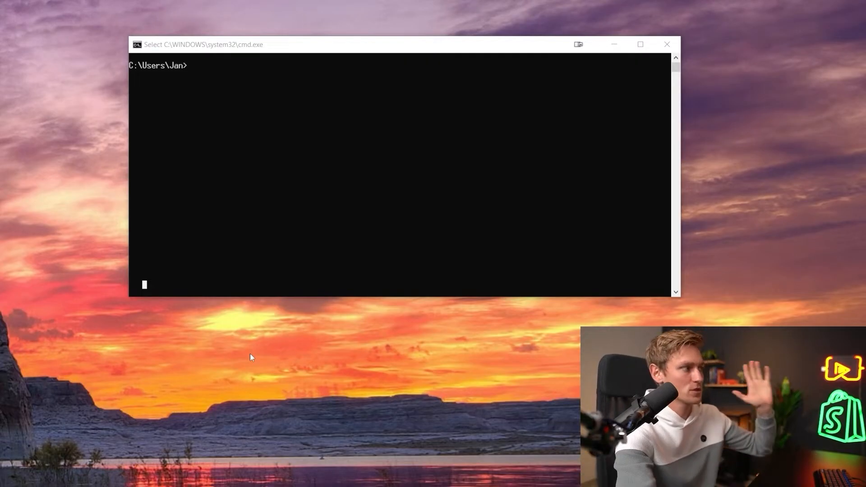
mouse_move(513, 174)
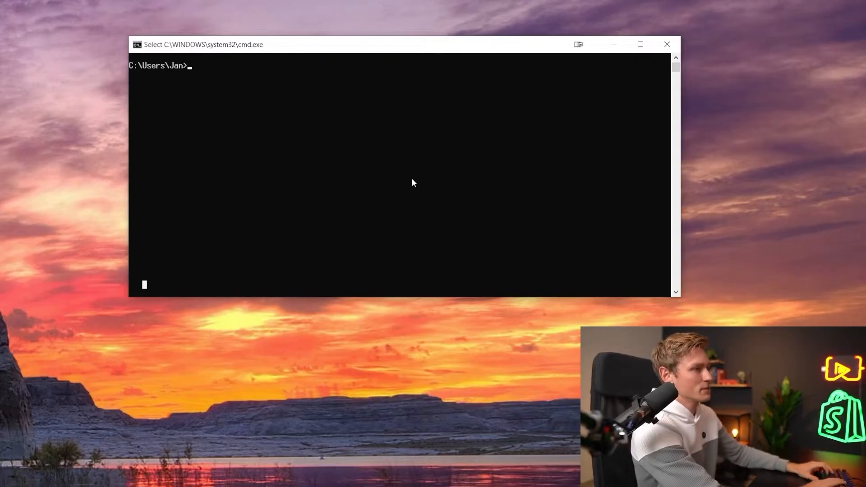
Run shopify version at the command prompt to check the installed CLI version
type("shopify ver")
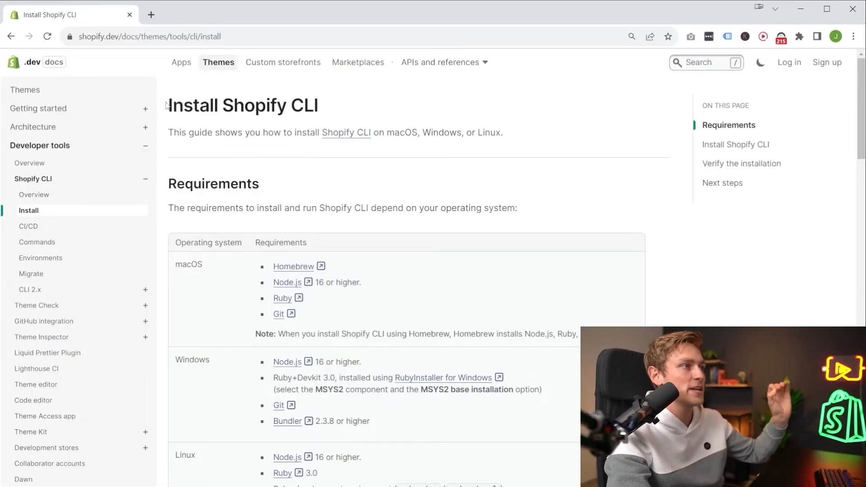
mouse_move(369, 98)
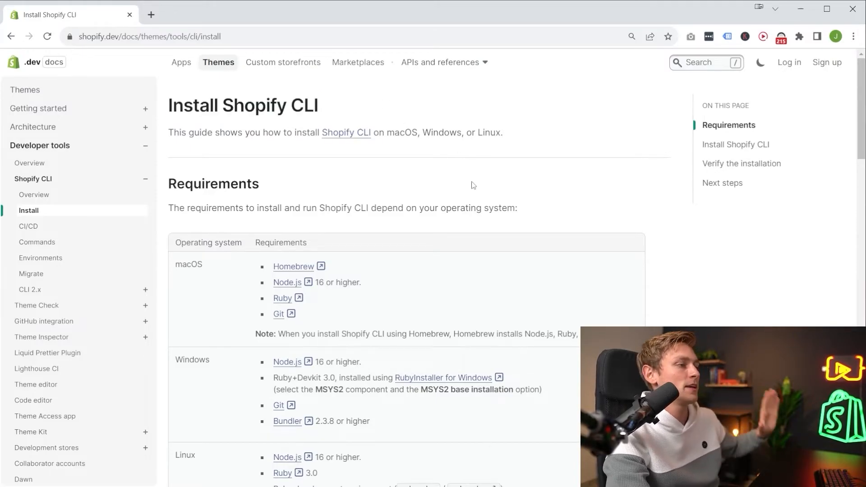
mouse_move(459, 160)
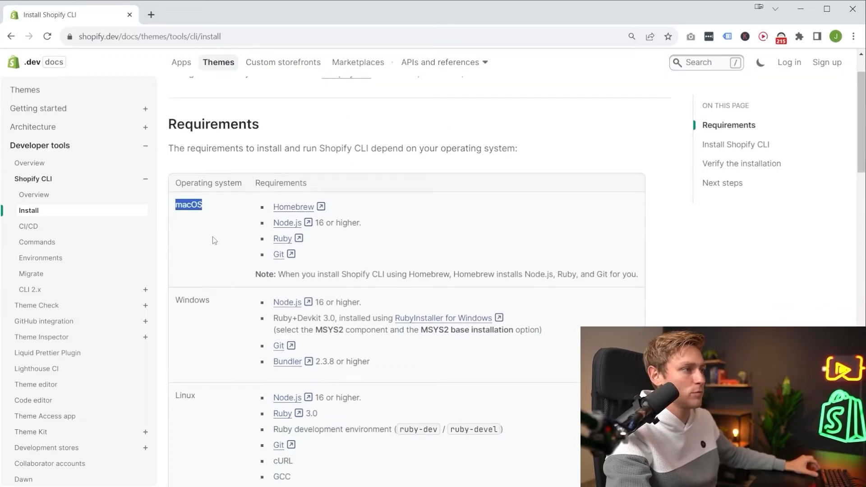
Scroll through the Requirements table covering macOS, Windows and Linux prerequisites
scroll("down", 3)
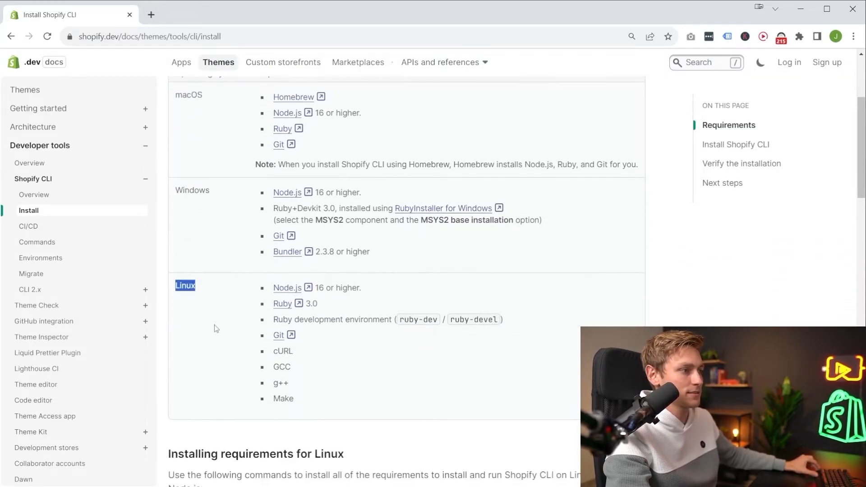
scroll("down", 3)
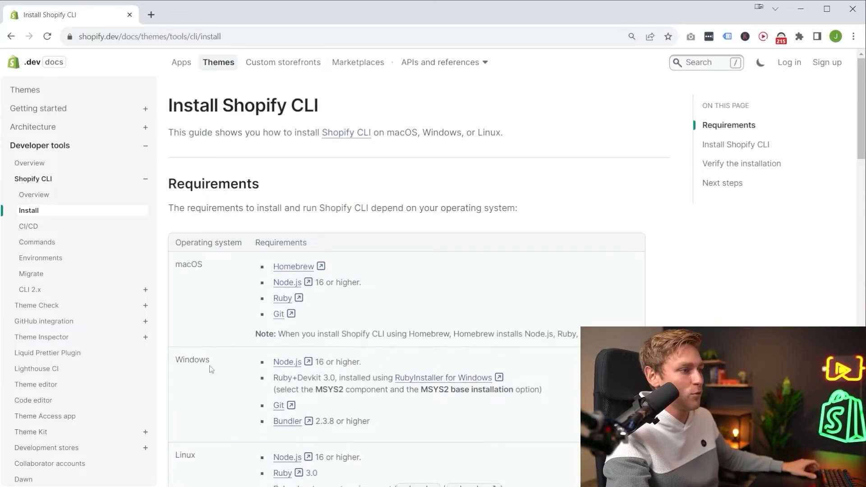
scroll("down", 3)
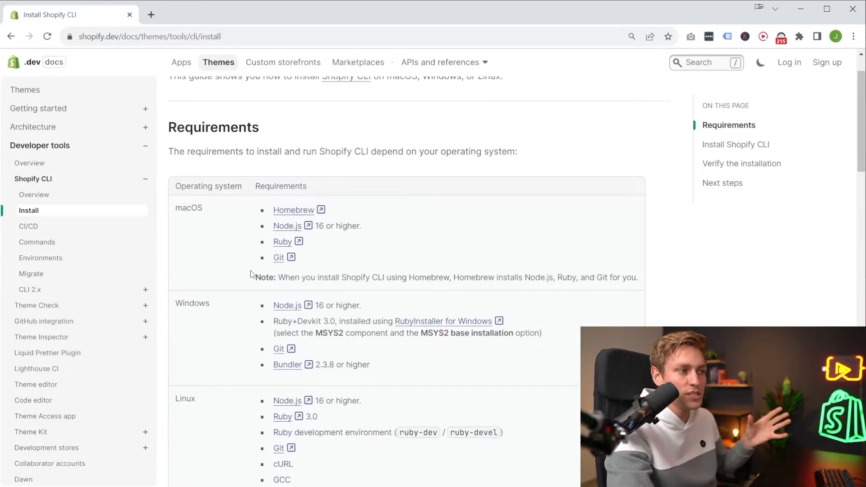
mouse_move(233, 308)
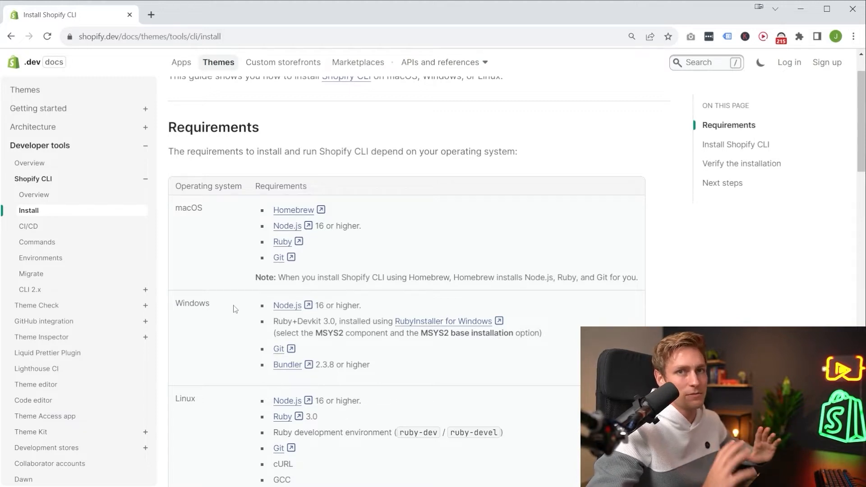
mouse_move(403, 232)
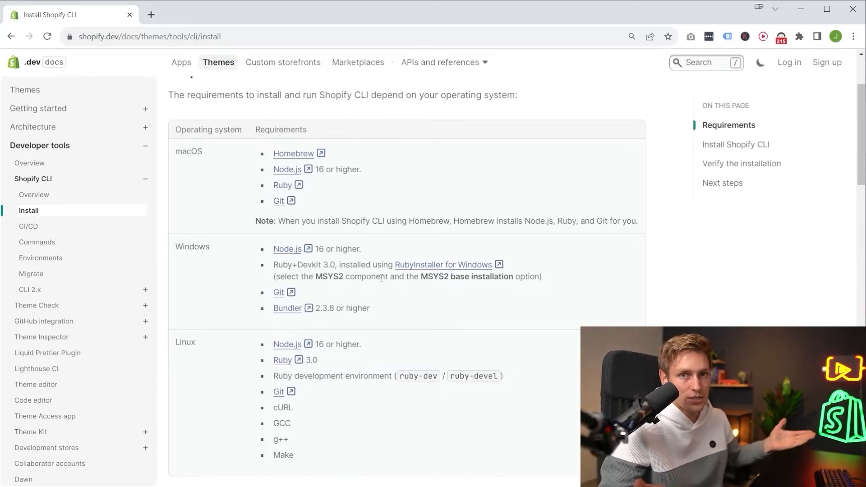
mouse_move(253, 260)
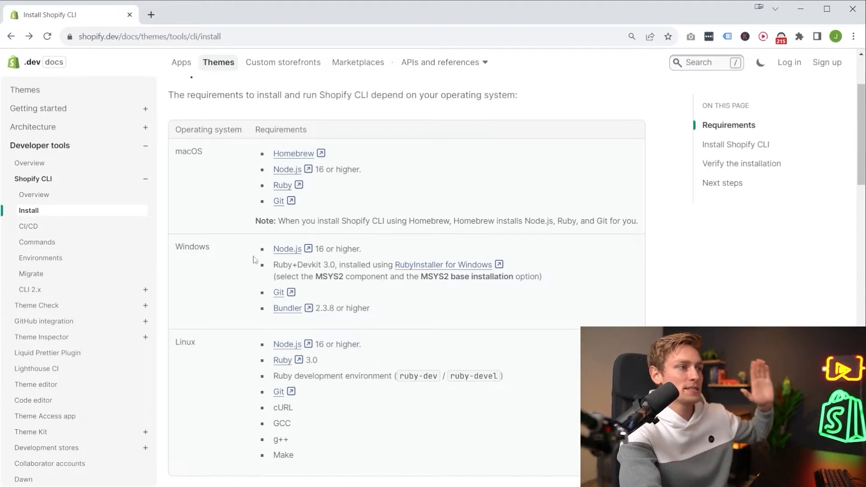
mouse_move(291, 275)
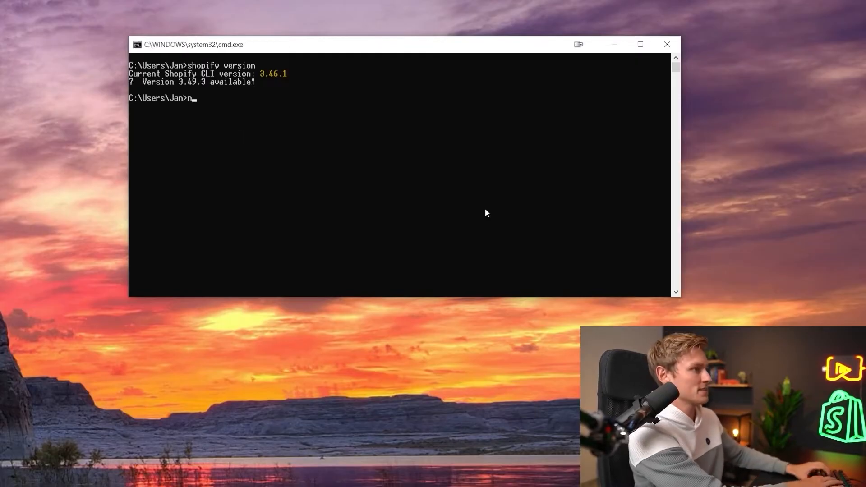
Check node -v, ruby --version and git --version report 16.15.1, 3.2.2 and 2.36.1
type("ode -v")
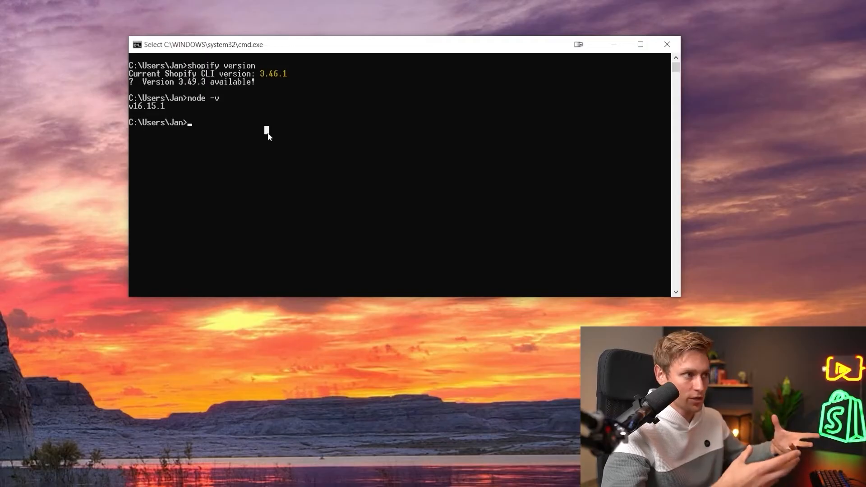
mouse_move(215, 119)
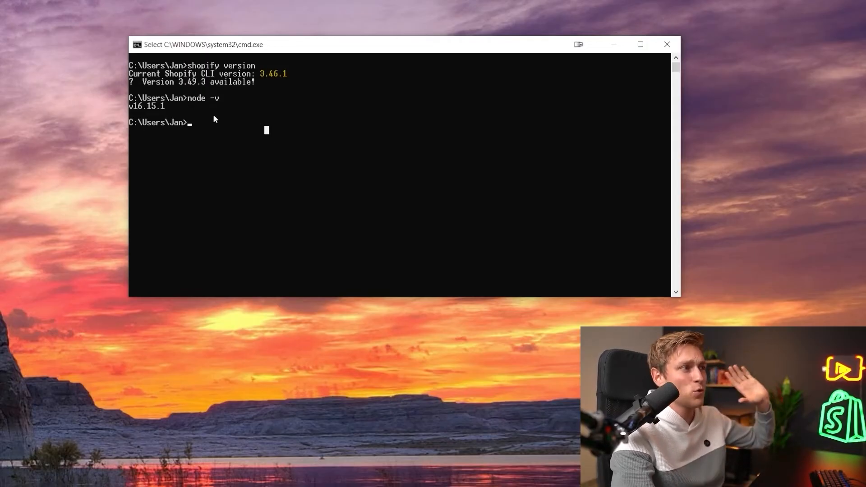
mouse_move(220, 125)
type("ruby")
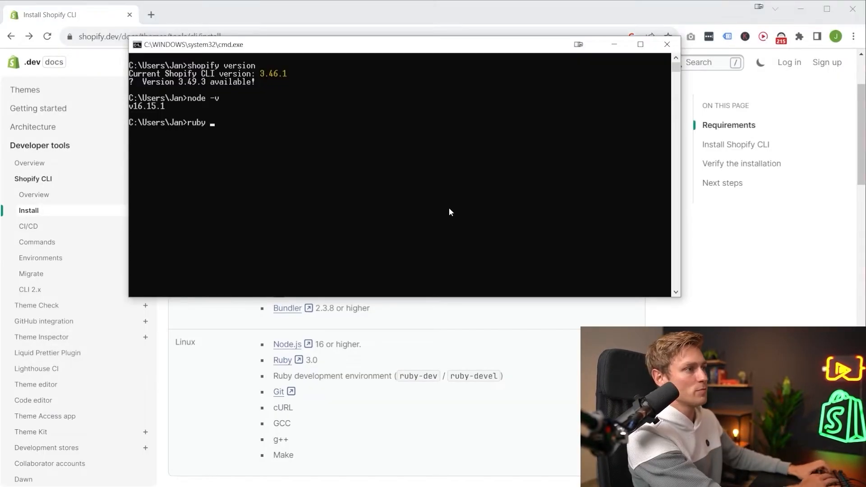
type("--versio")
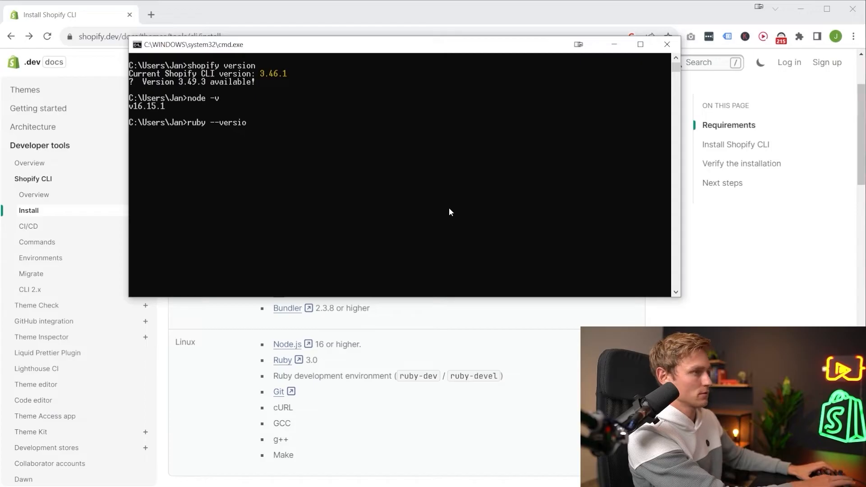
type("git -")
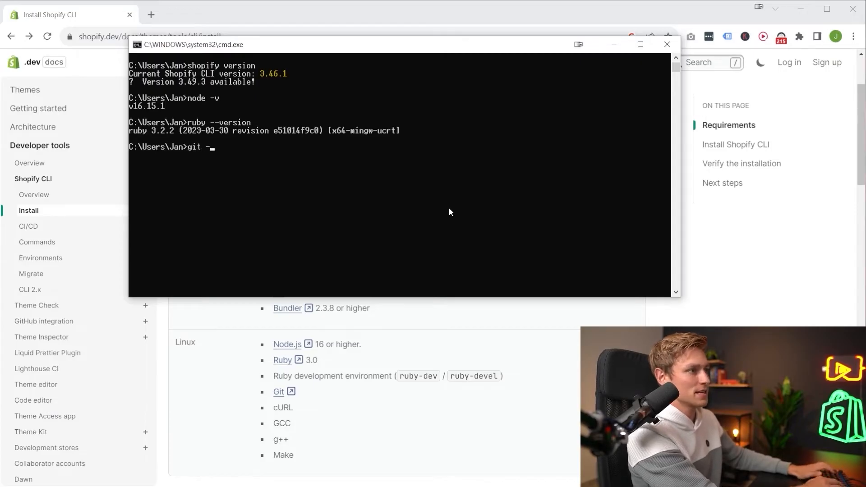
type("-version")
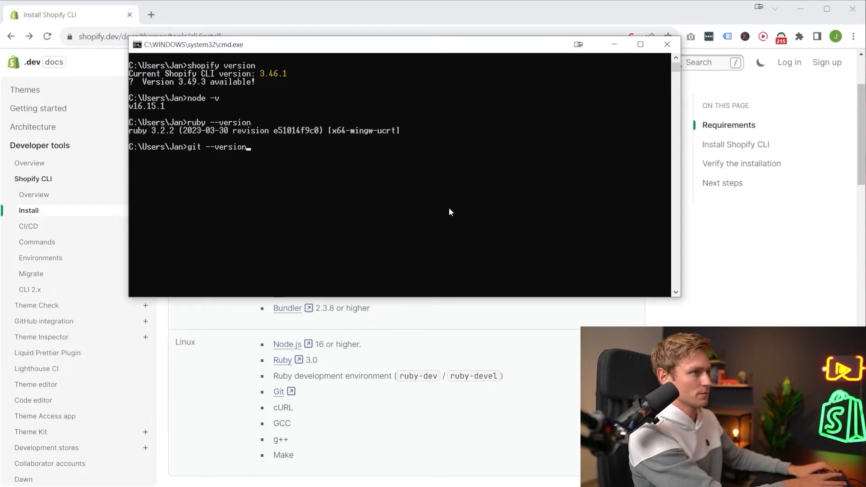
Run gem list to confirm Bundler is installed, then minimize the terminal
left_click(667, 44)
type("gem l")
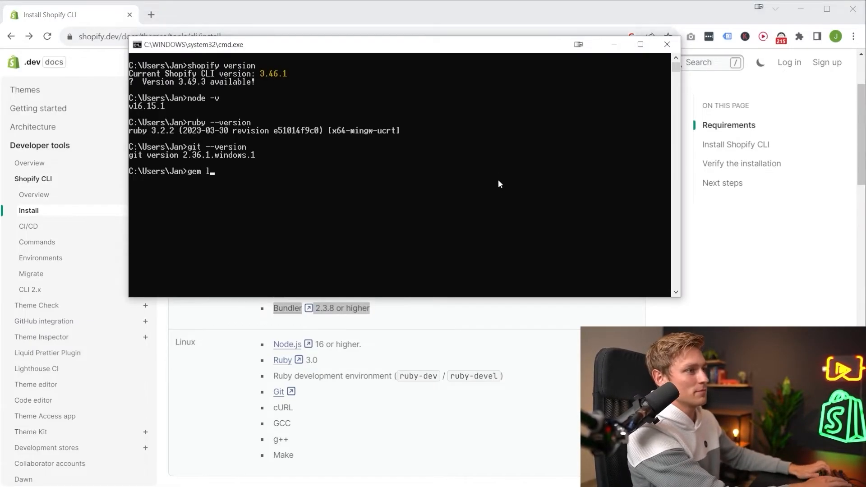
key("Enter")
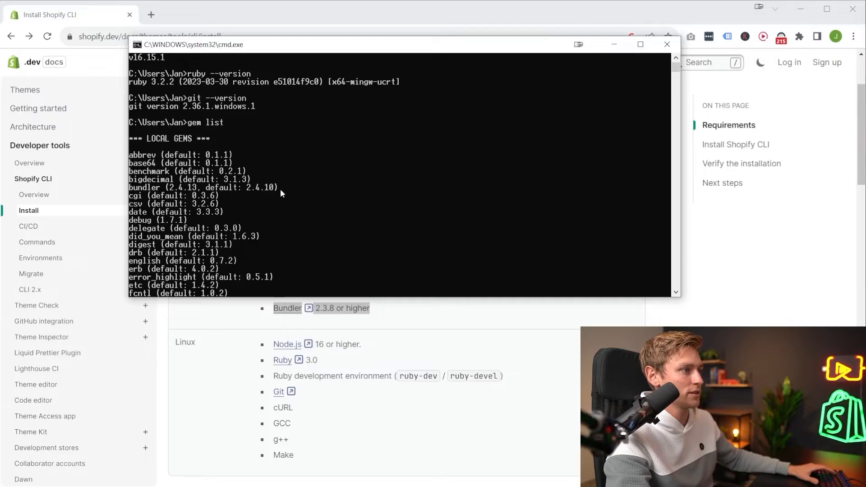
left_click(666, 44)
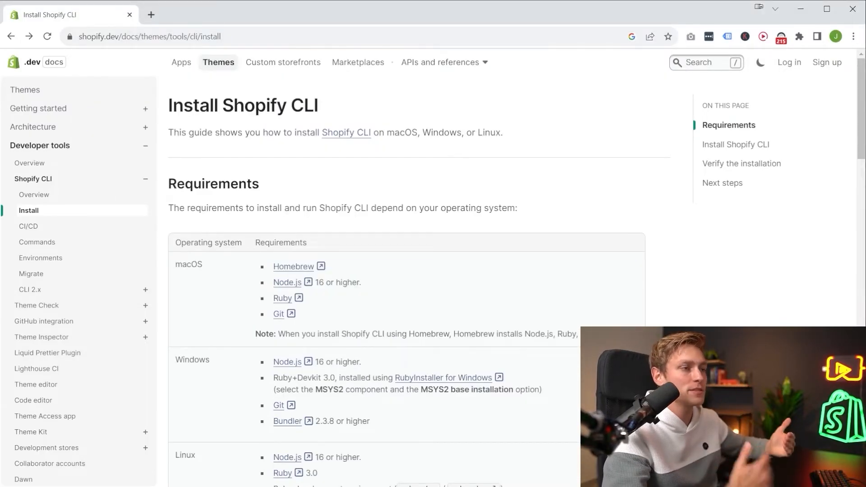
Scroll past Requirements toward the installation commands, highlighting a line along the way
scroll("down", 3)
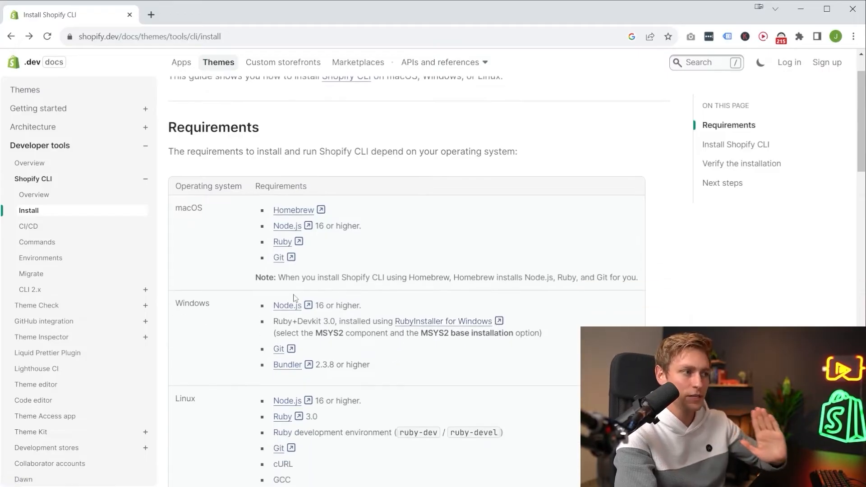
left_click_drag(272, 321, 536, 333)
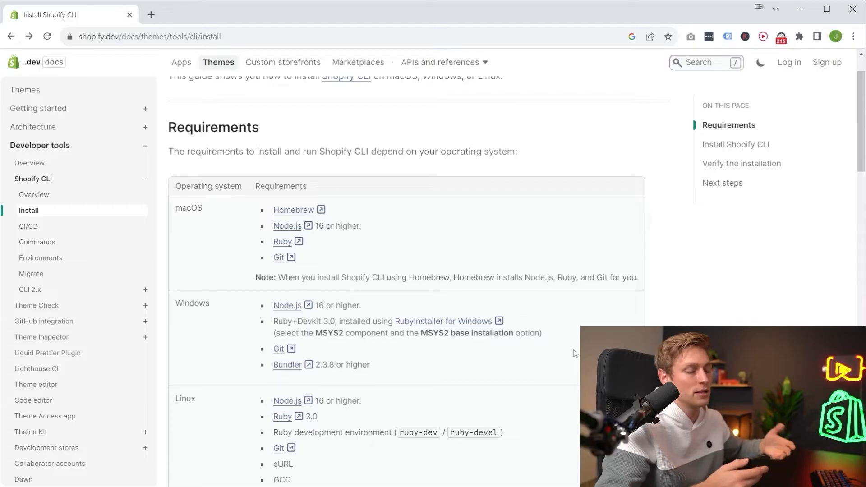
scroll("down", 3)
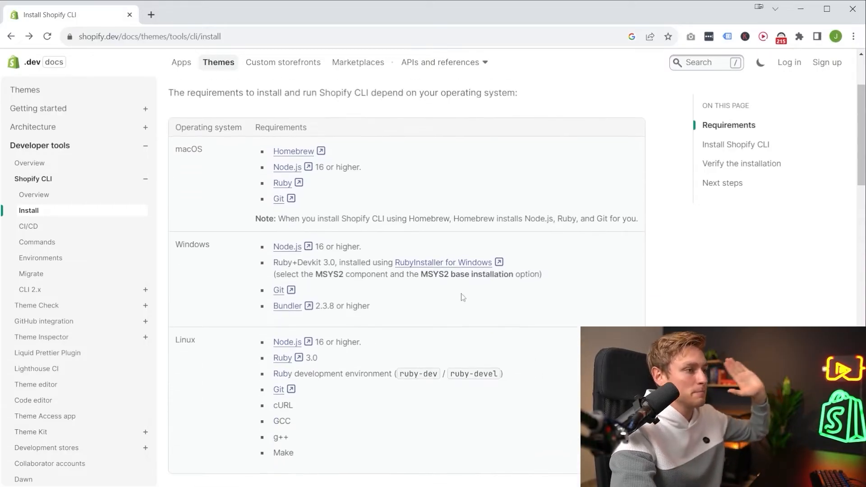
scroll("down", 3)
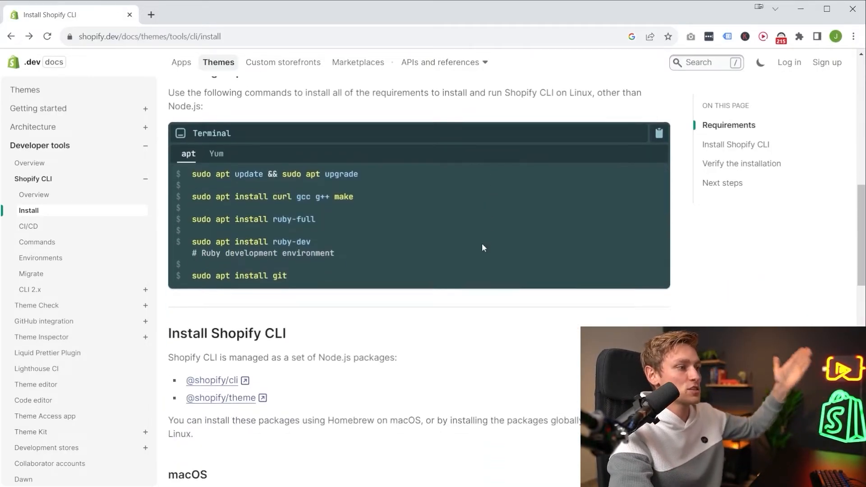
scroll("down", 3)
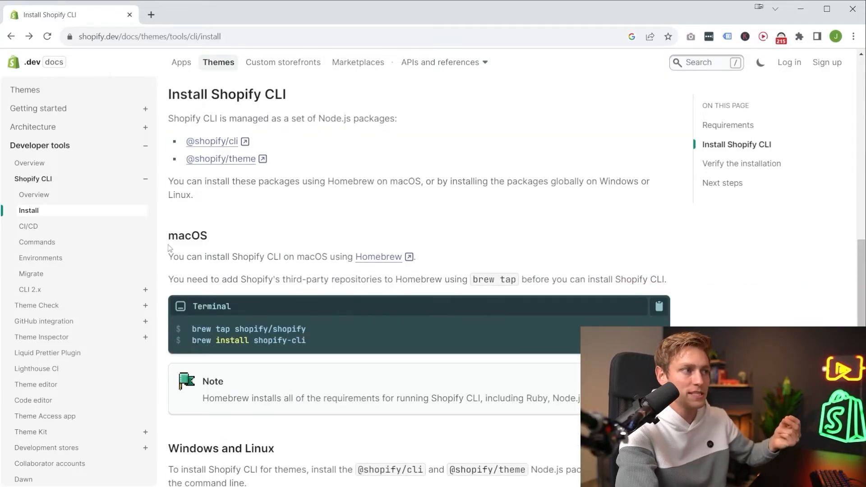
left_click_drag(190, 329, 307, 340)
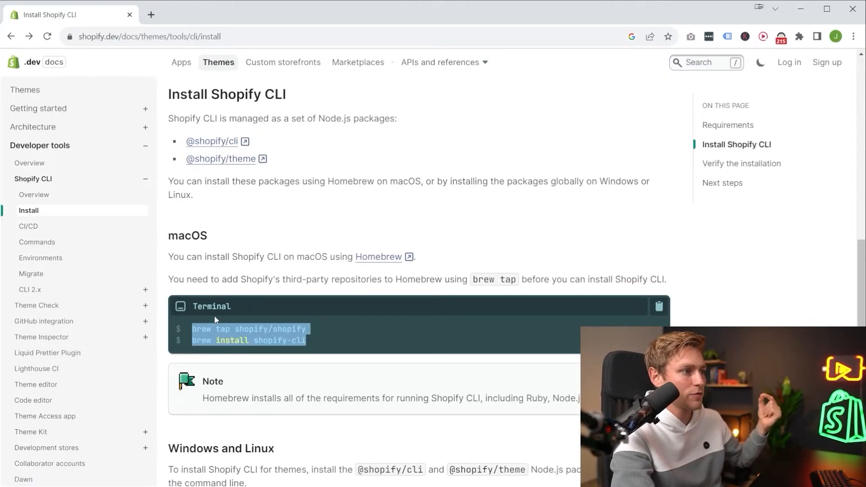
scroll("down", 3)
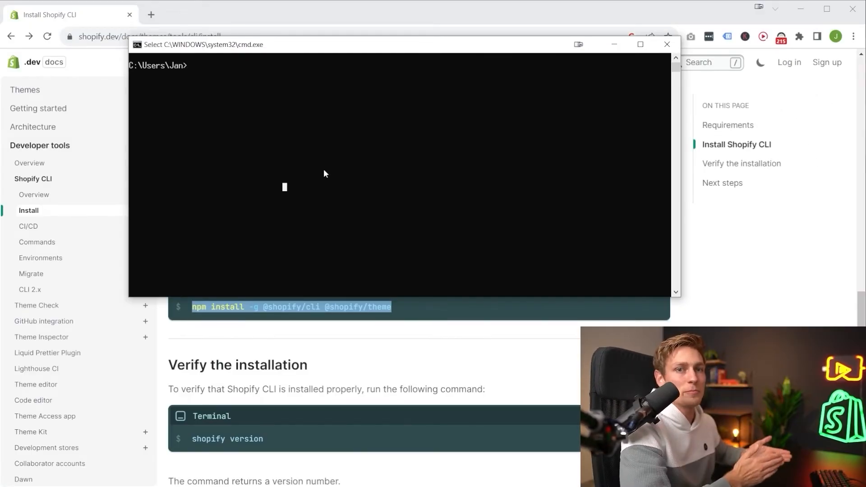
Run shopify version to confirm the CLI reports 3.49.3
type("shopify version")
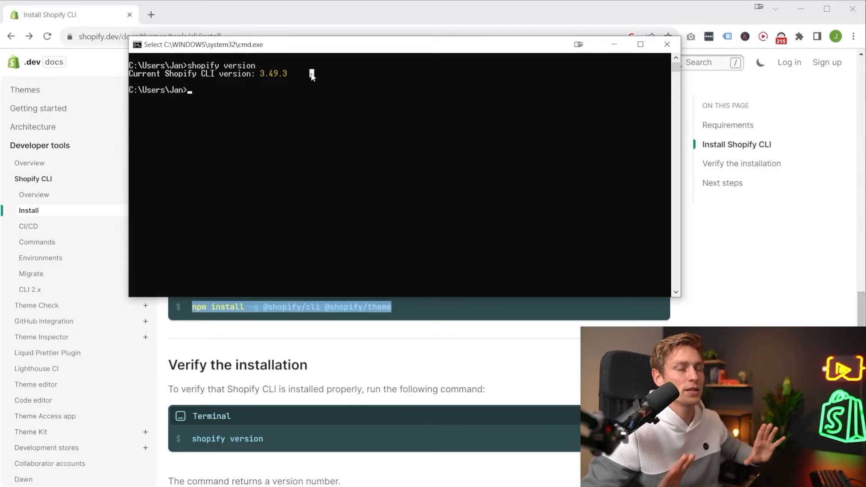
mouse_move(456, 336)
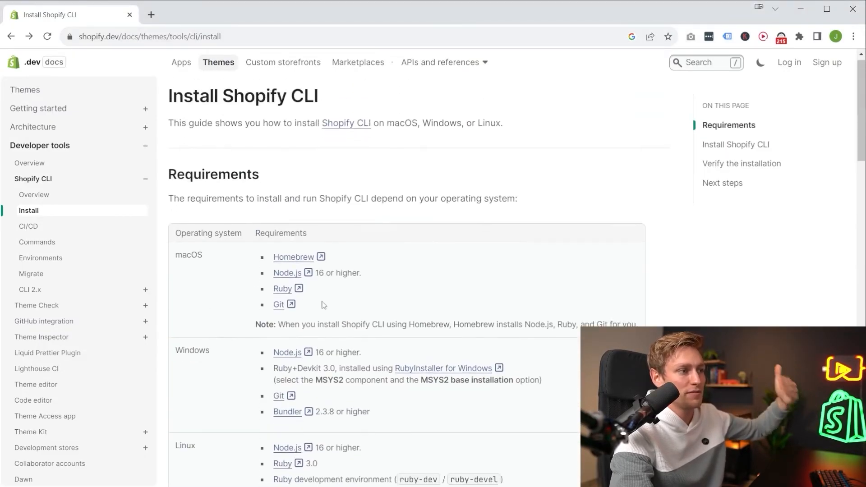
Open the CLI commands for themes reference and scroll the Command overview down to pull
scroll("down", 3)
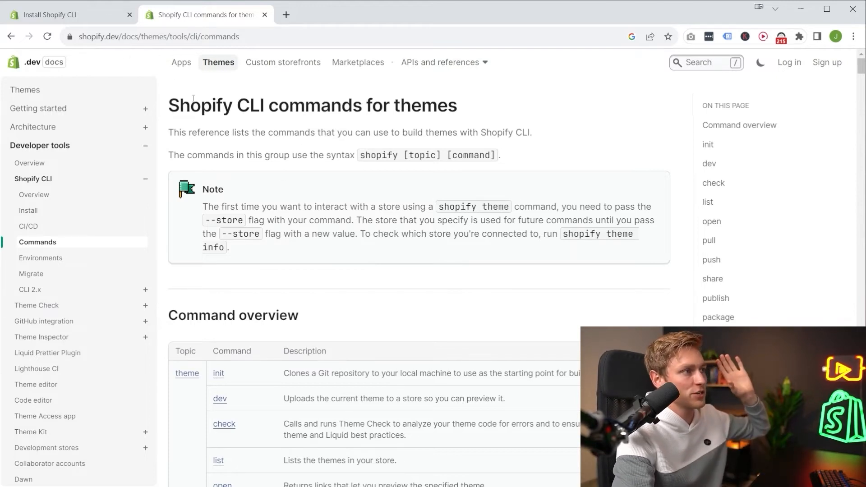
left_click_drag(168, 104, 331, 105)
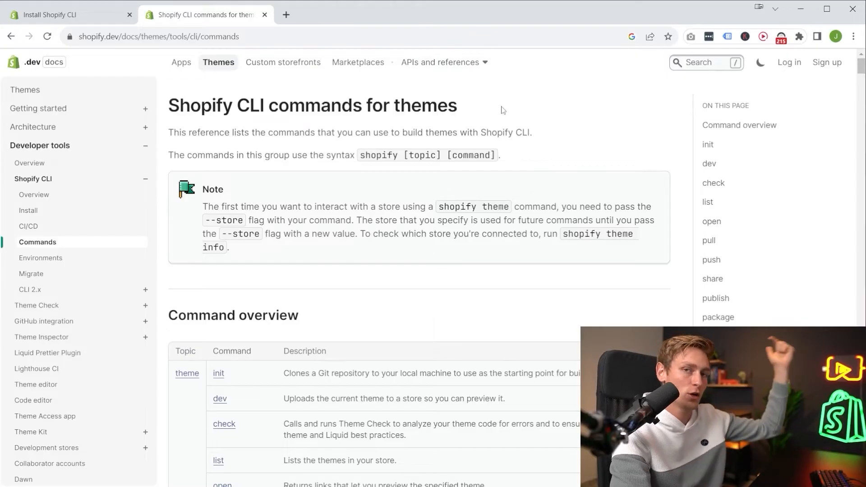
scroll("down", 3)
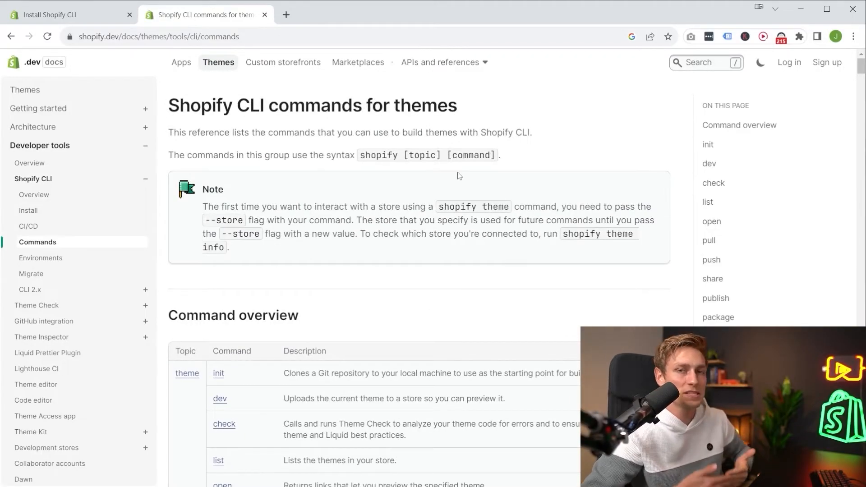
scroll("down", 3)
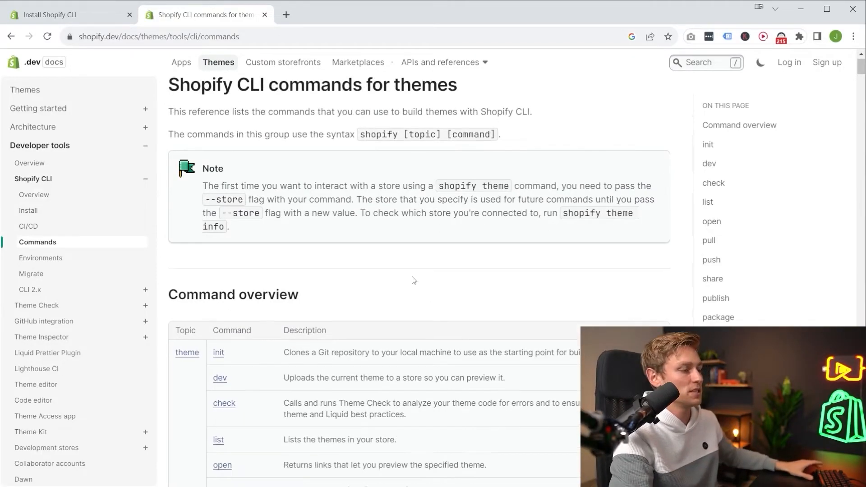
scroll("down", 3)
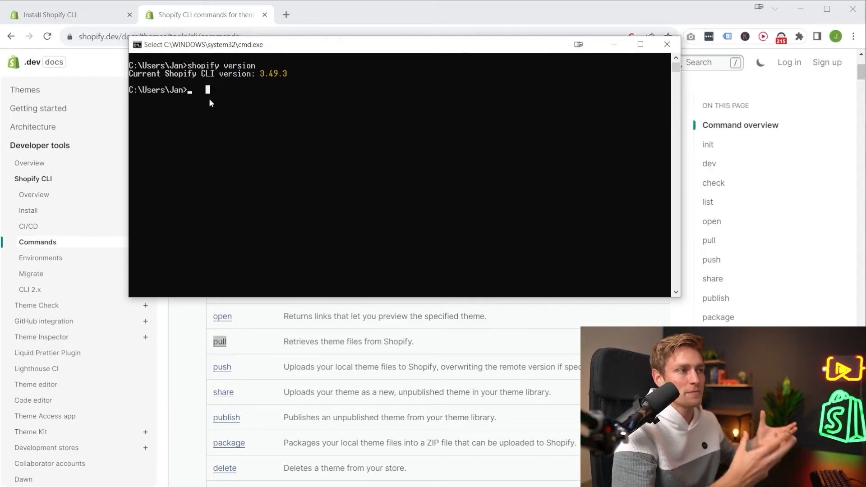
Create a dev folder with mkdir and cd into it
type("mkdir")
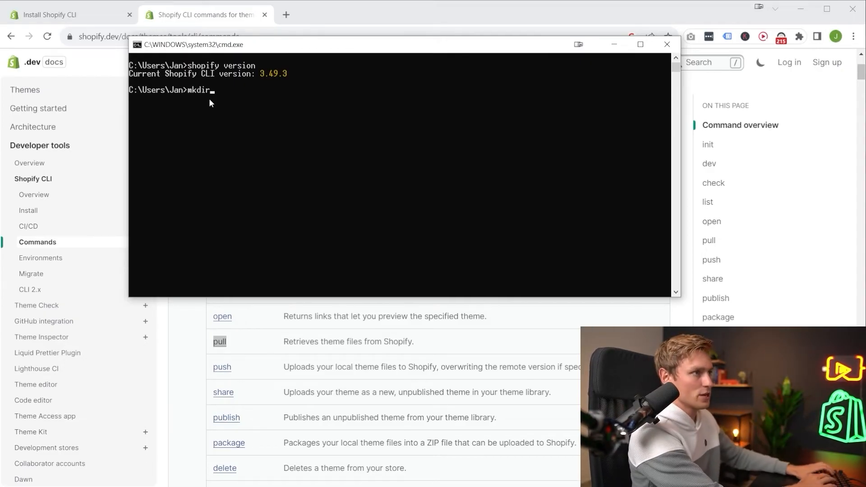
type("dev")
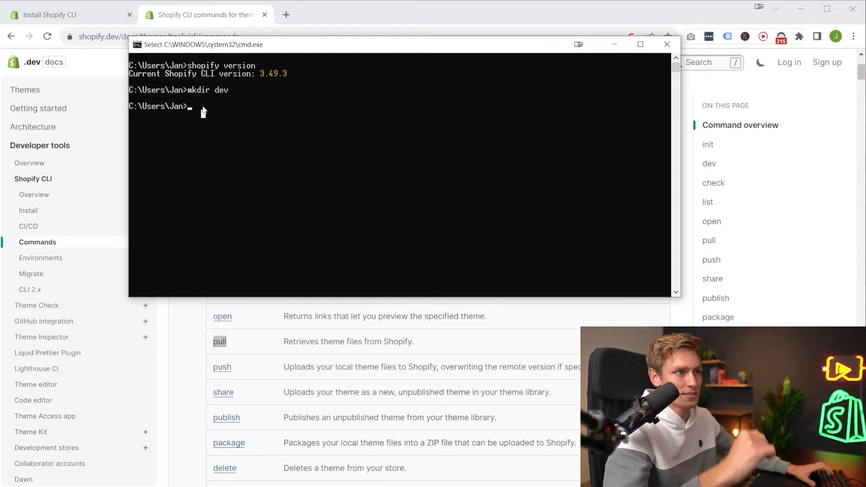
mouse_move(216, 154)
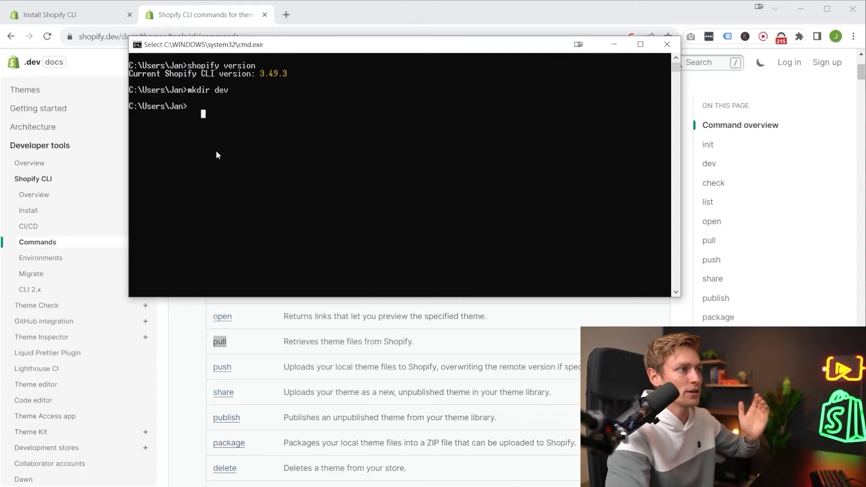
type("cd dev")
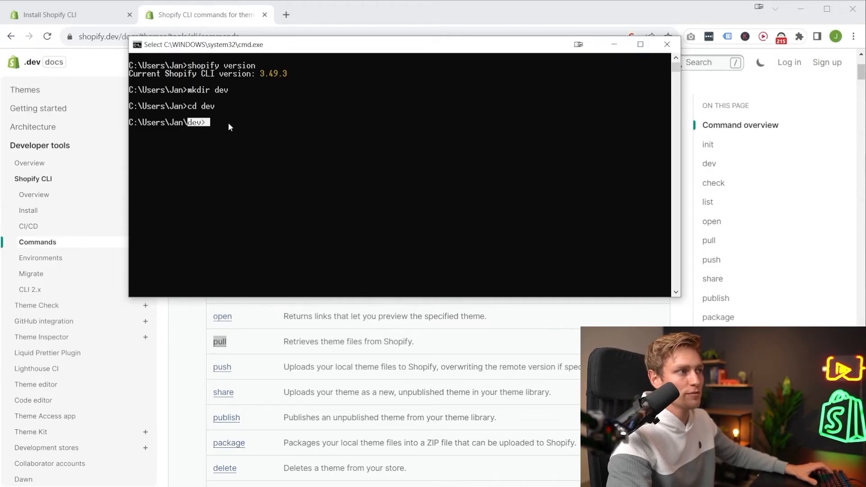
Type shopify theme pull --store coding-with-jan-dev.myshopify.com at the prompt
type("shp")
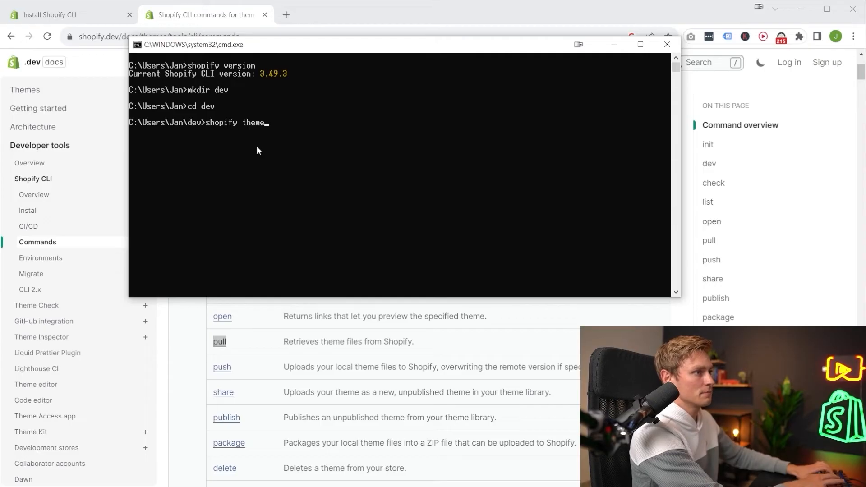
type("pull")
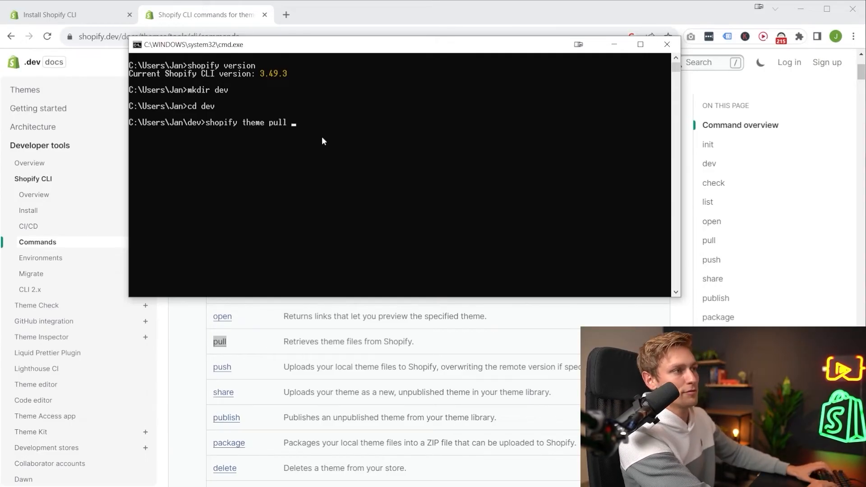
type("--st")
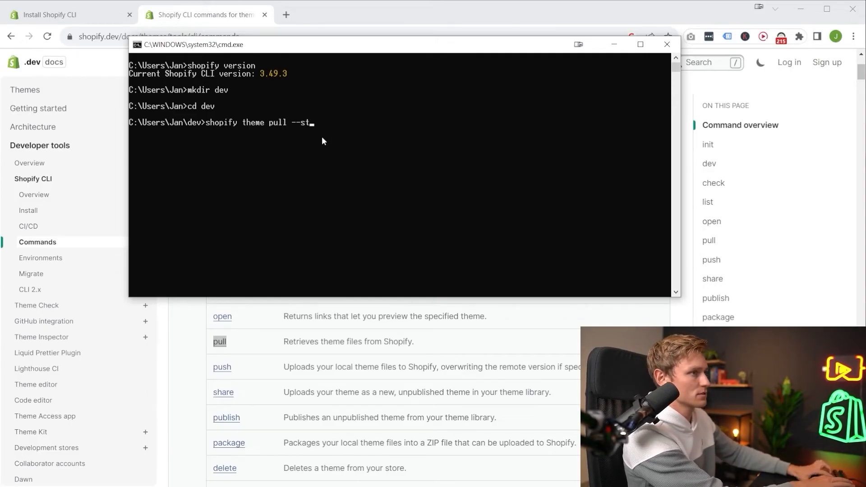
type("ore")
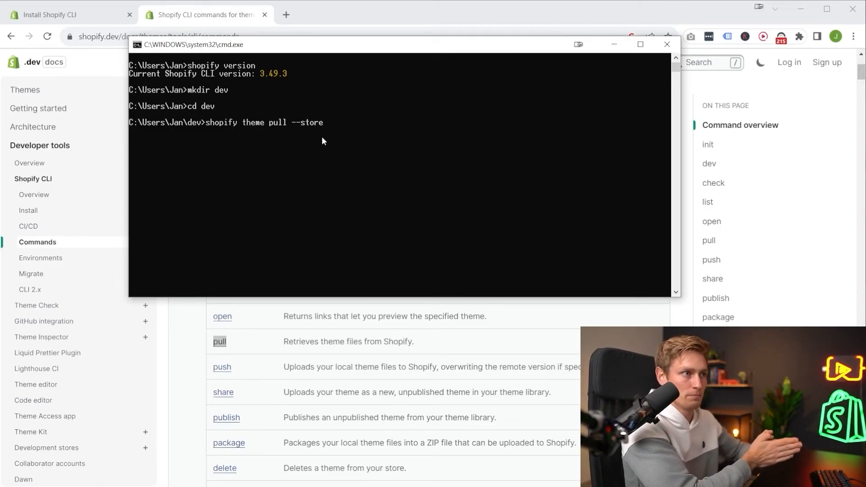
type("coding-with-jan-dev.myshopify.com")
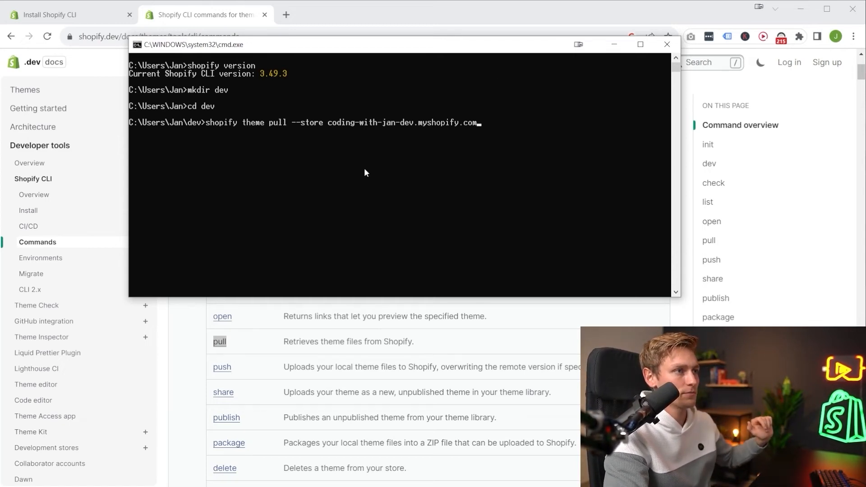
Run shopify theme pull to list the store's sixteen themes, then return to the install guide
key("enter")
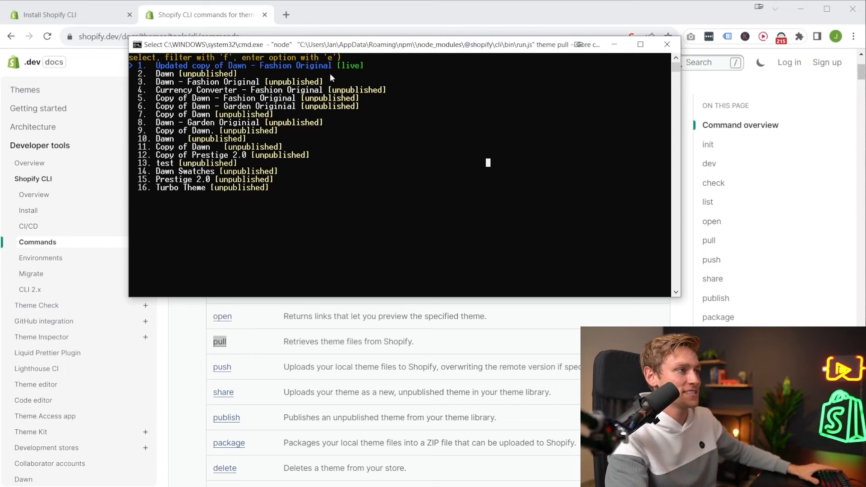
mouse_move(448, 206)
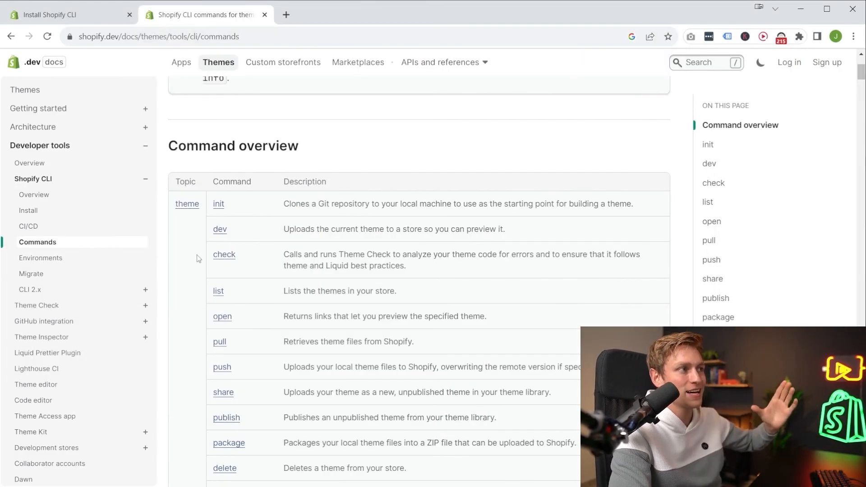
left_click(66, 14)
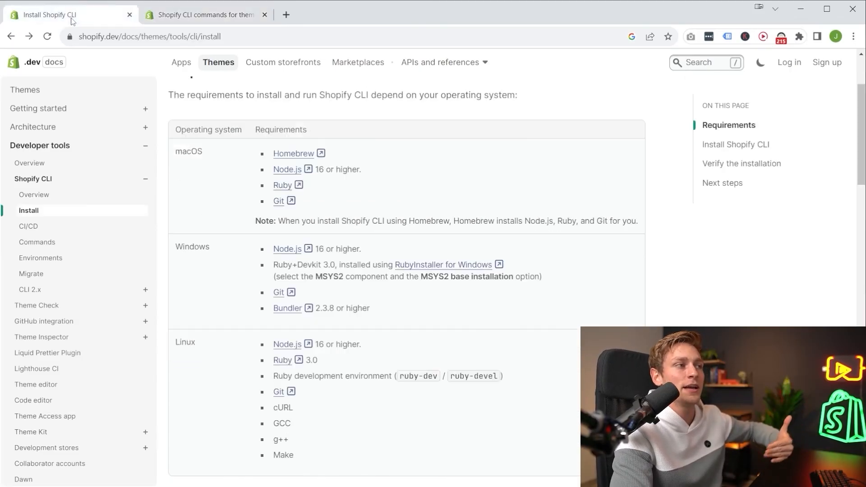
mouse_move(636, 211)
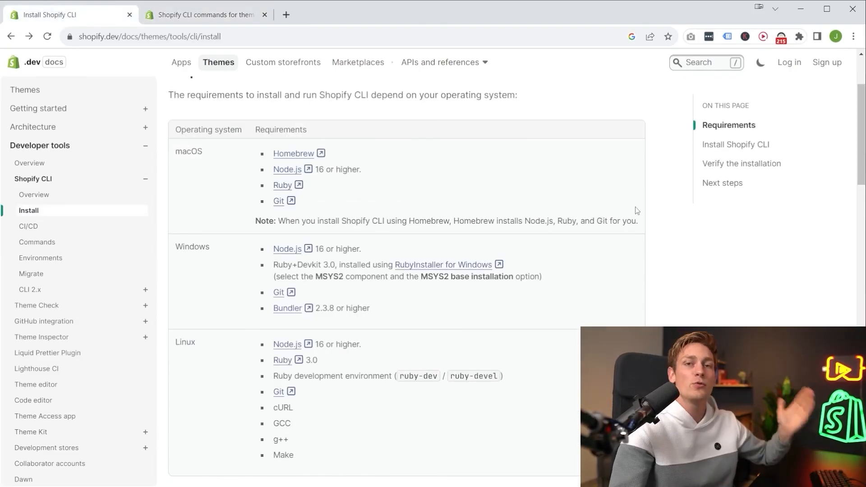